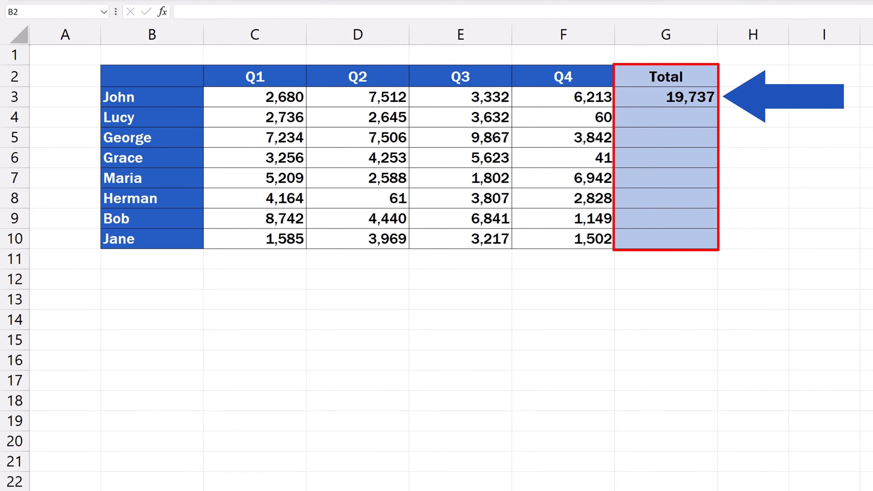
Step: Enter =SUM(C3:F3) in G3 for John's total, then review the filled Total column
{"action": "type", "text": "=SUM(C3:F3)"}
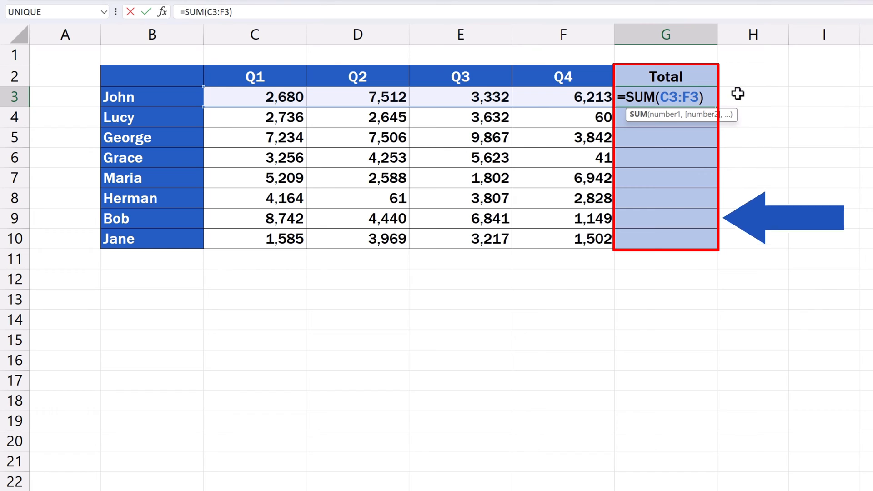
{"action": "key", "text": "Enter"}
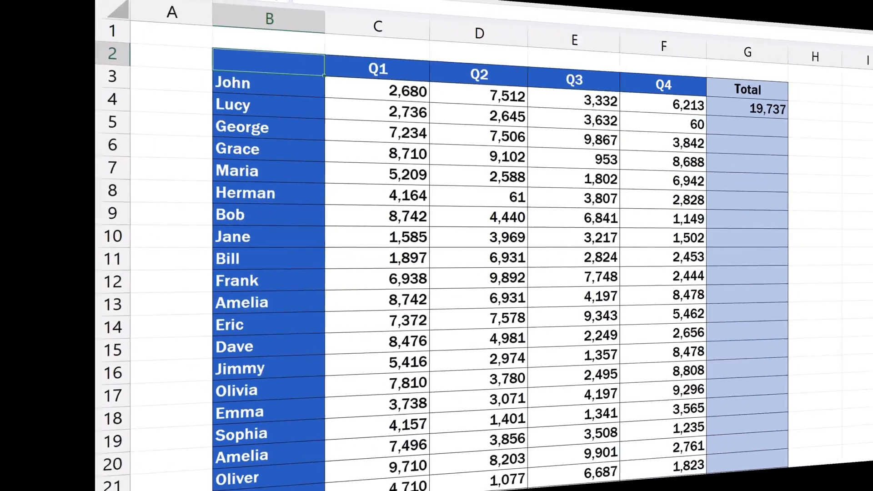
{"action": "scroll", "scroll_direction": "down", "scroll_amount": 3}
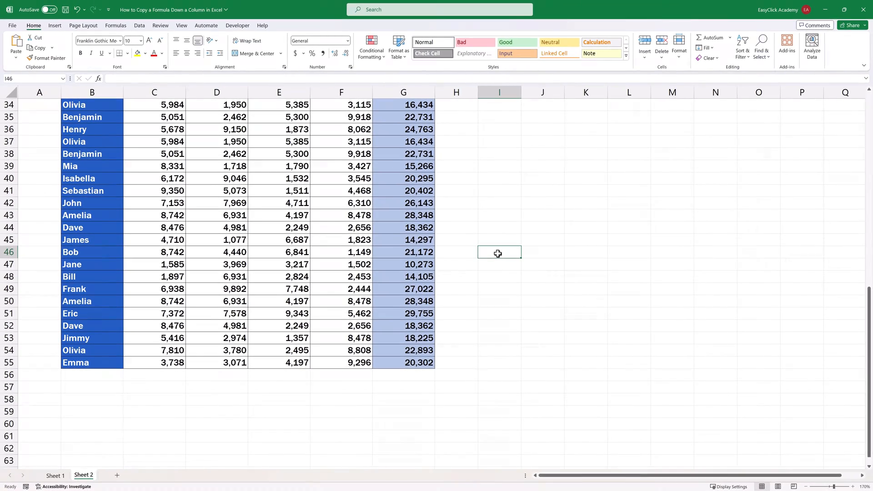
Step: Return to Sheet 1, where only John's total of 19,737 is filled in
{"action": "left_click", "coordinate": [55, 475]}
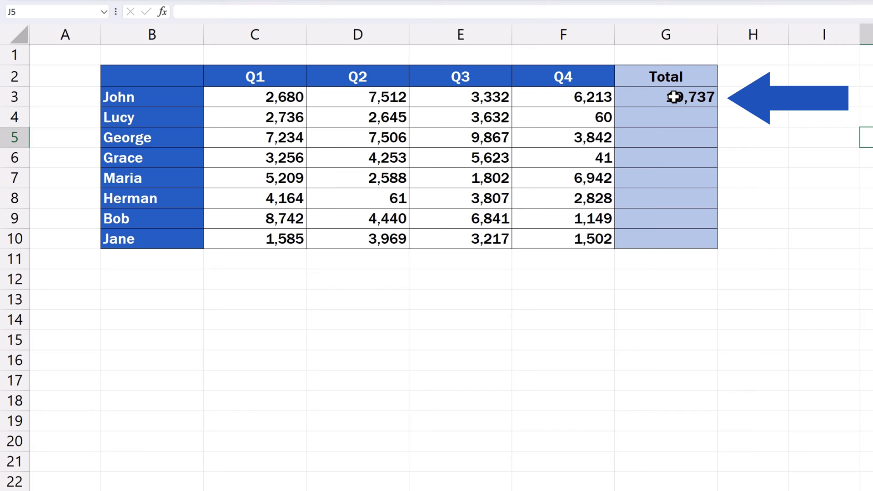
Step: Copy the G3 SUM formula down to G4:G10 with the fill handle and check G4's formula
{"action": "left_click", "coordinate": [665, 97]}
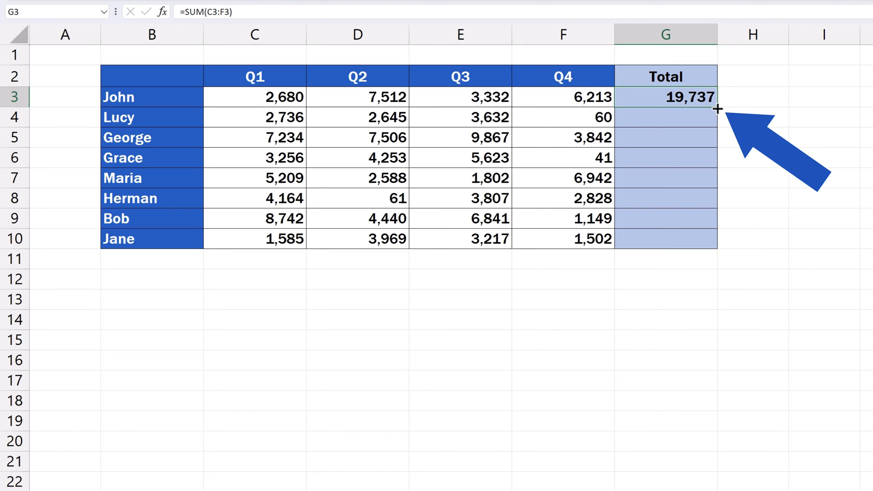
{"action": "left_click_drag", "start_coordinate": [718, 109], "coordinate": [721, 178]}
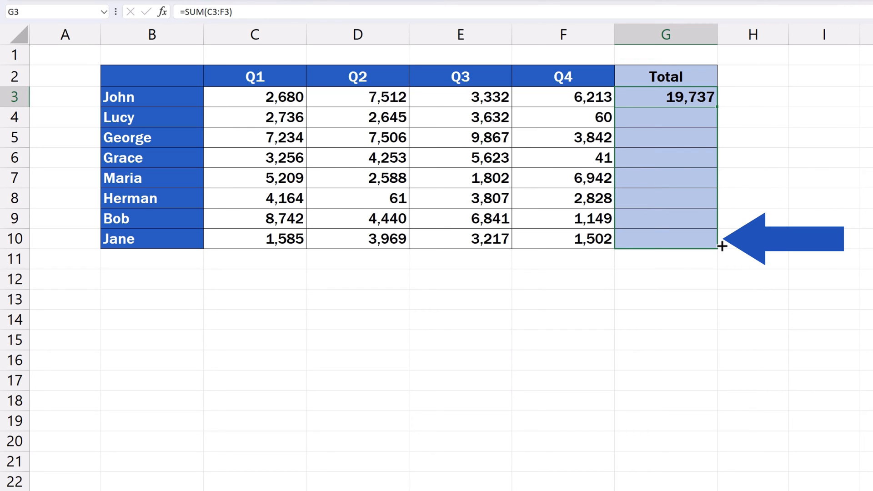
{"action": "left_click_drag", "start_coordinate": [723, 97], "coordinate": [722, 246]}
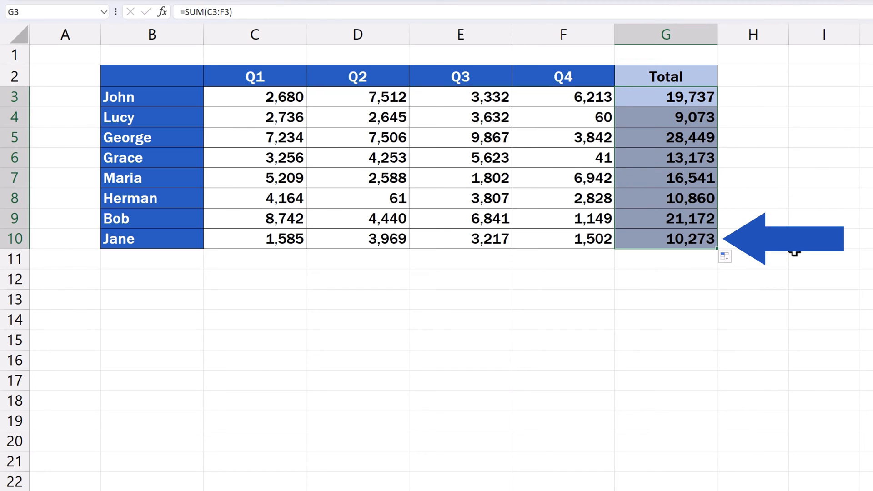
{"action": "double_click", "coordinate": [666, 158]}
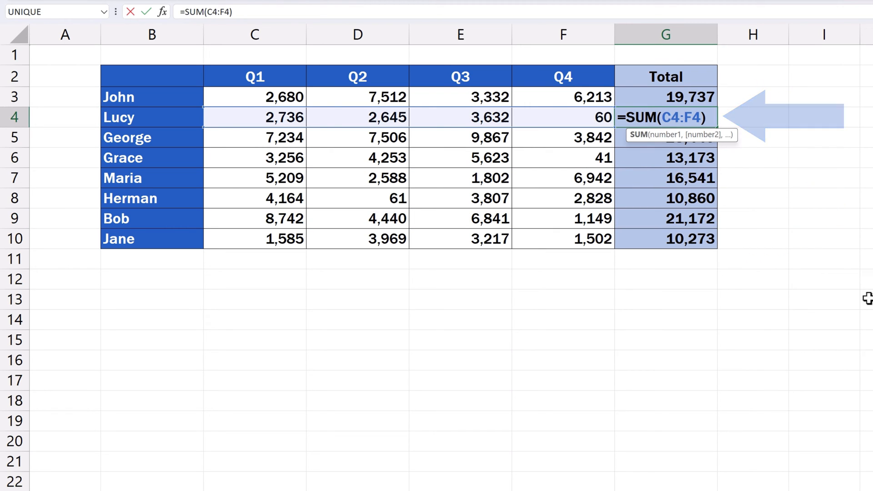
{"action": "scroll", "scroll_direction": "down", "scroll_amount": 3}
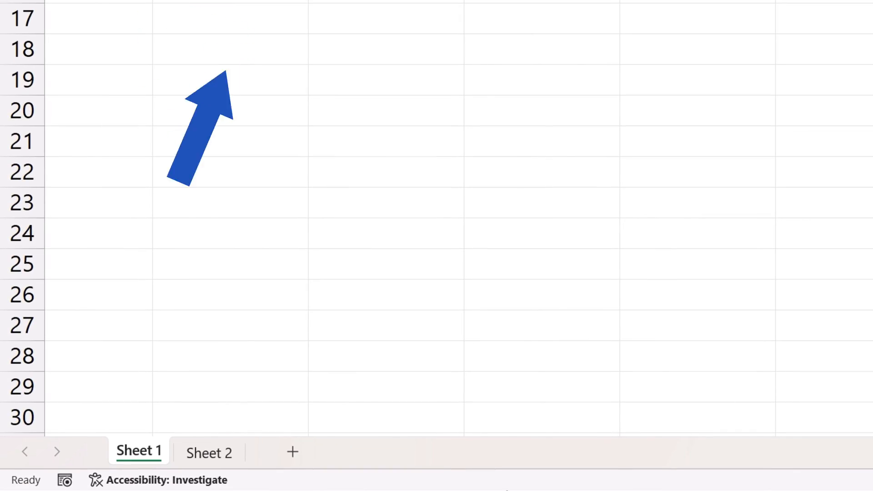
Step: Switch to Sheet 2 and enter =SUM(C3:F3) in G3 for John's total
{"action": "left_click", "coordinate": [118, 468]}
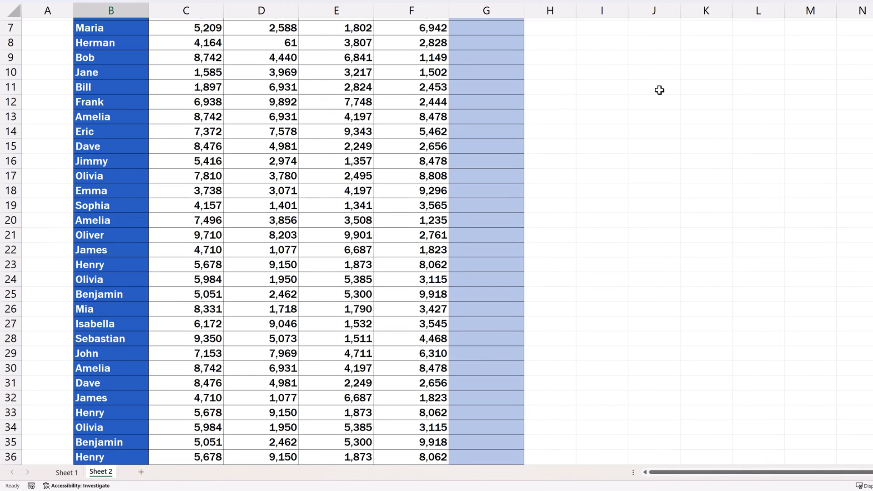
{"action": "scroll", "scroll_direction": "down", "scroll_amount": 3}
{"action": "type", "text": "=SUM(C3:F3)"}
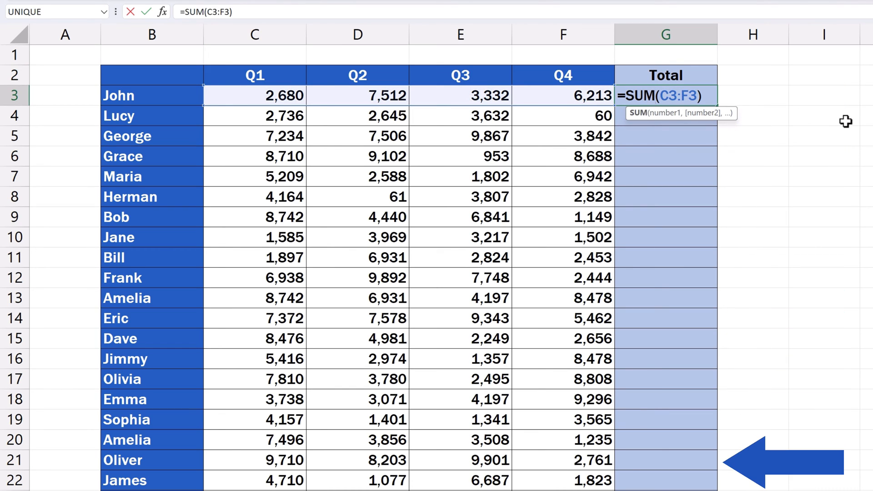
{"action": "key", "text": "Enter"}
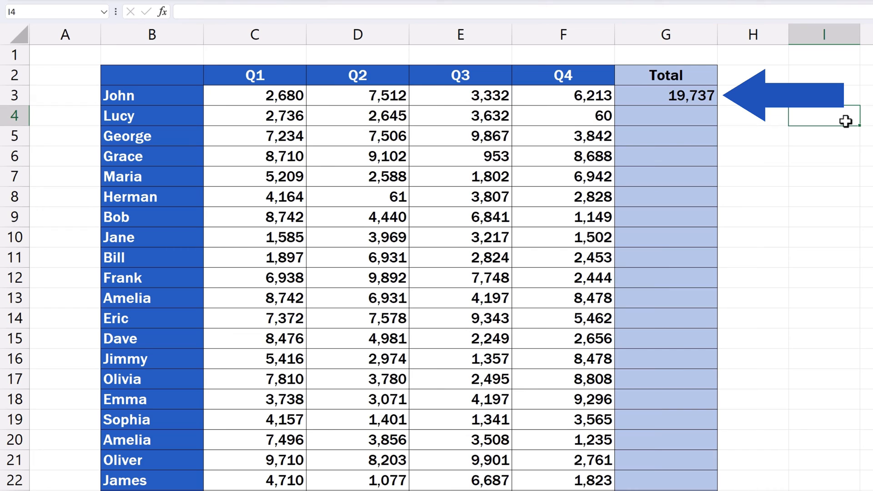
{"action": "mouse_move", "coordinate": [767, 141]}
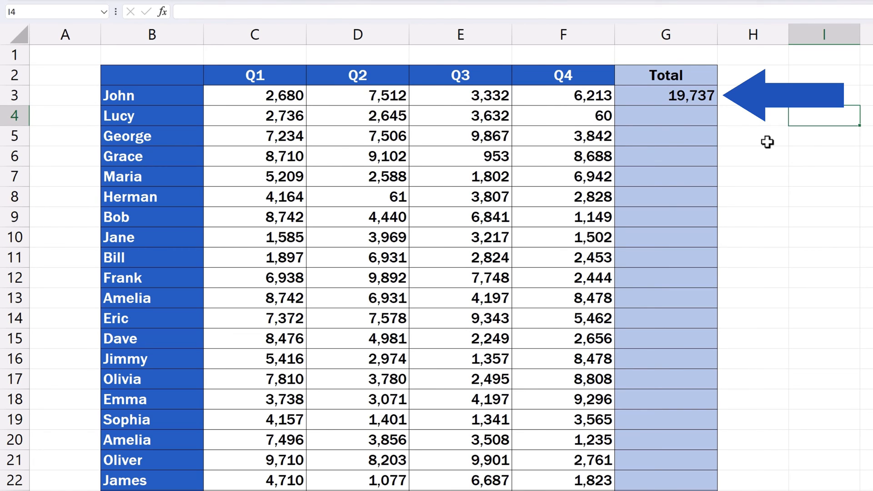
Step: Fill the G3 SUM formula down through row 55 with the fill handle and check G42's formula
{"action": "left_click", "coordinate": [665, 95]}
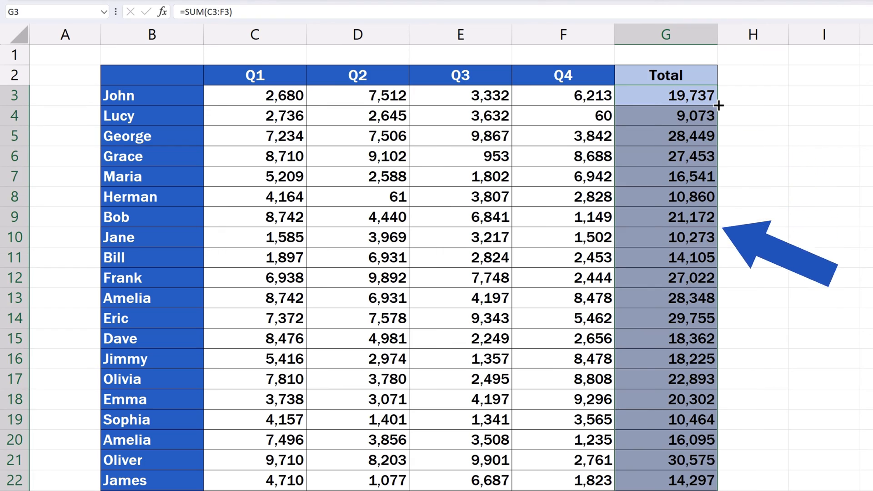
{"action": "scroll", "scroll_direction": "down", "scroll_amount": 3}
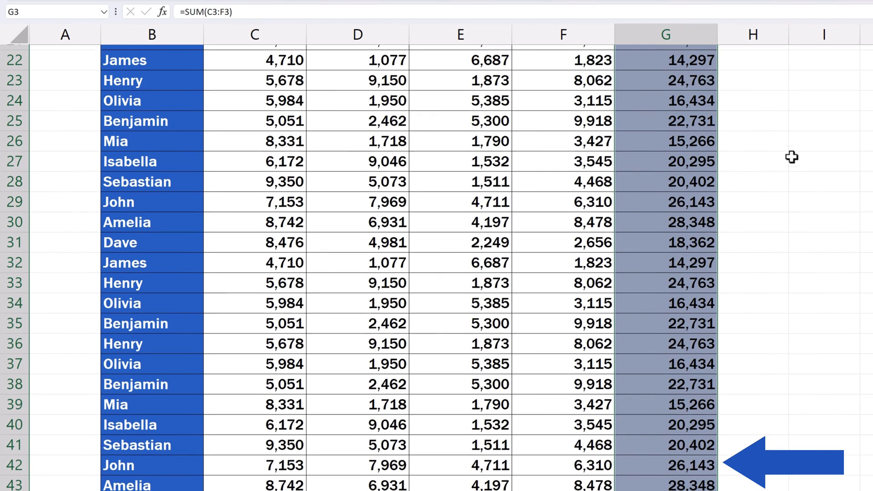
{"action": "scroll", "scroll_direction": "down", "scroll_amount": 3}
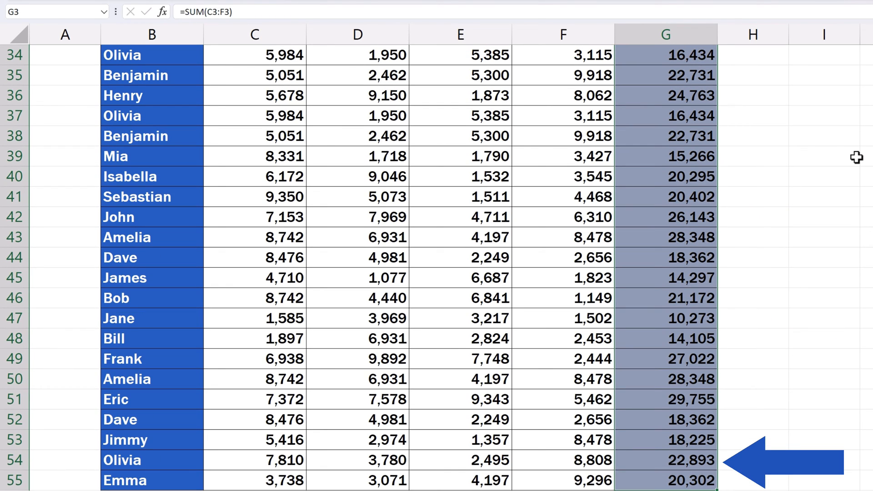
{"action": "double_click", "coordinate": [665, 217]}
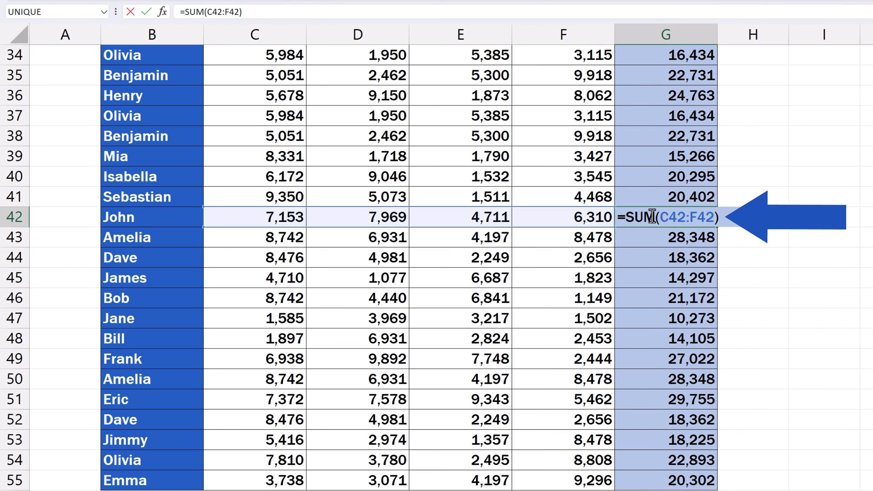